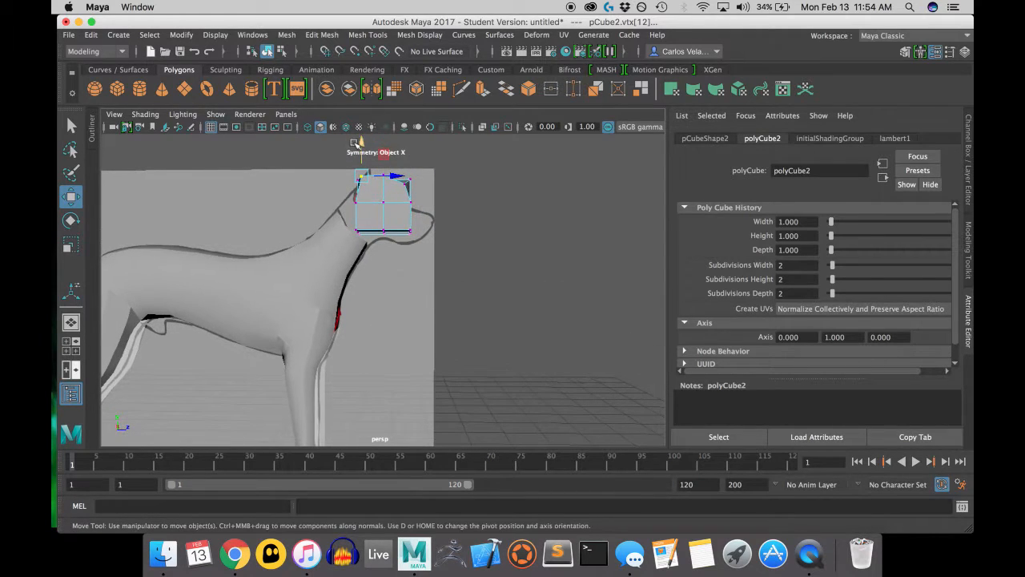
Pull the four corner vertices of pCube2 inward so the head cube rounds off to the reference outline.
drag(384, 200, 368, 192)
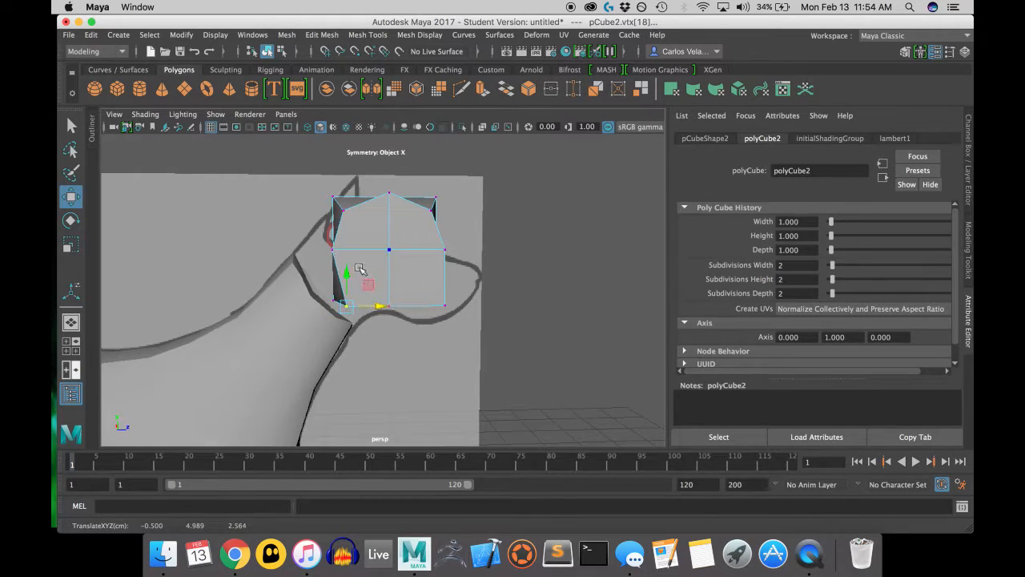
drag(350, 276, 346, 260)
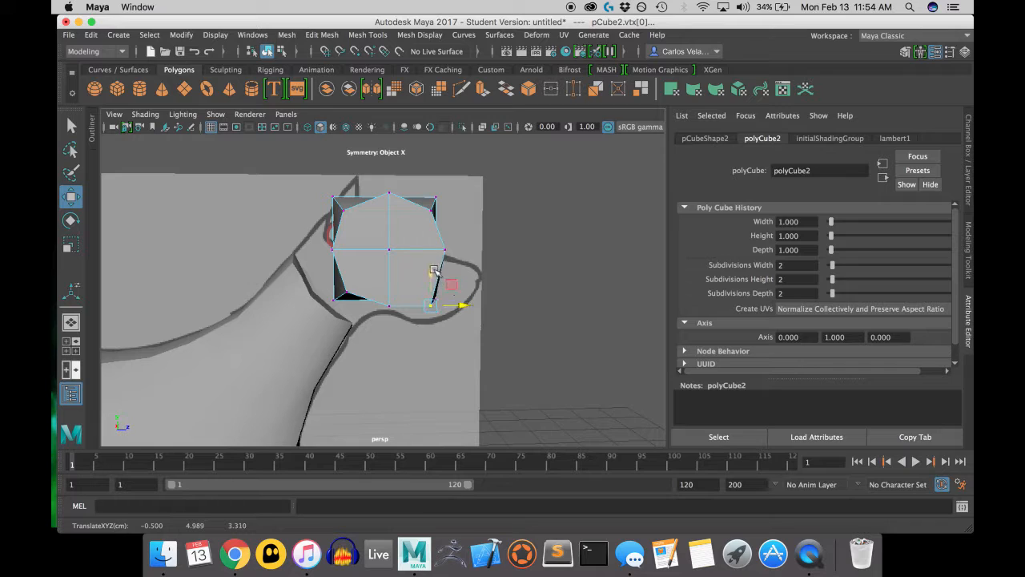
drag(458, 305, 432, 258)
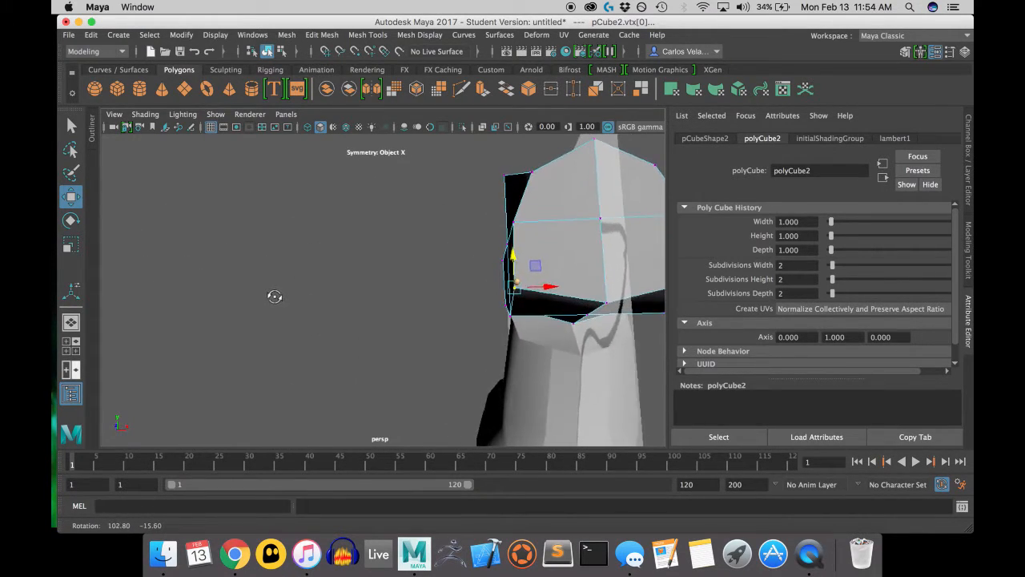
drag(545, 286, 558, 307)
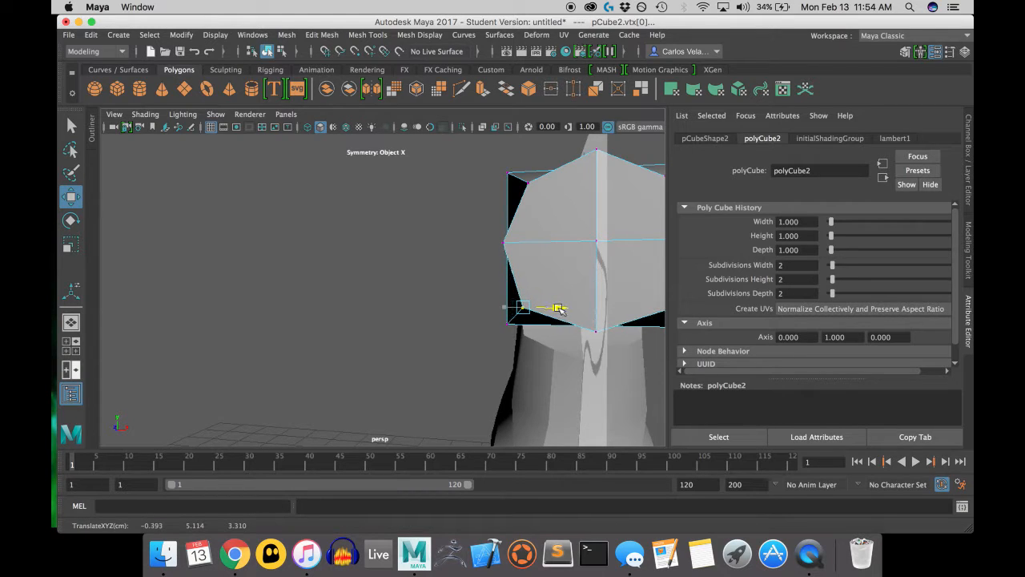
drag(561, 312, 615, 344)
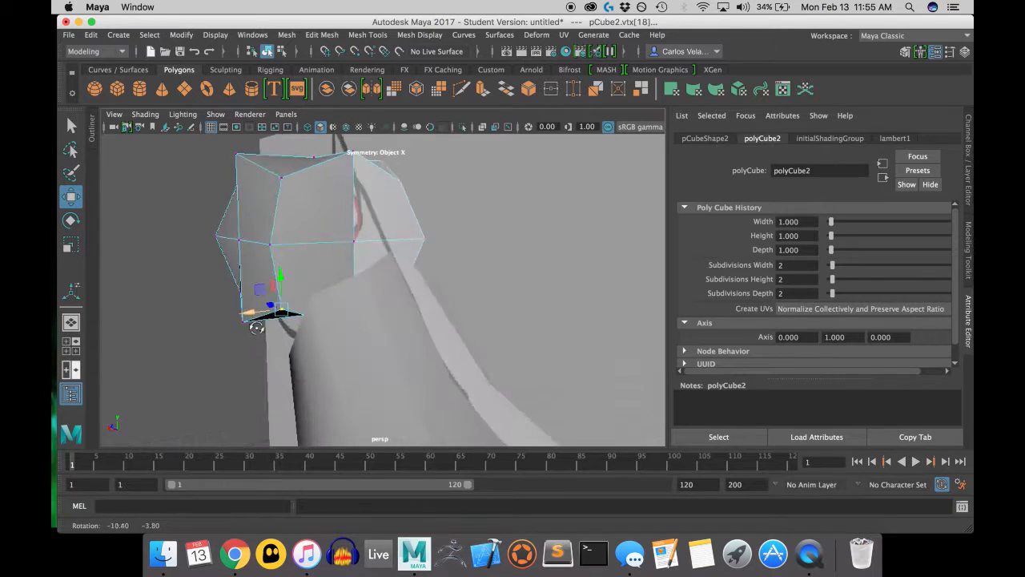
drag(361, 280, 280, 360)
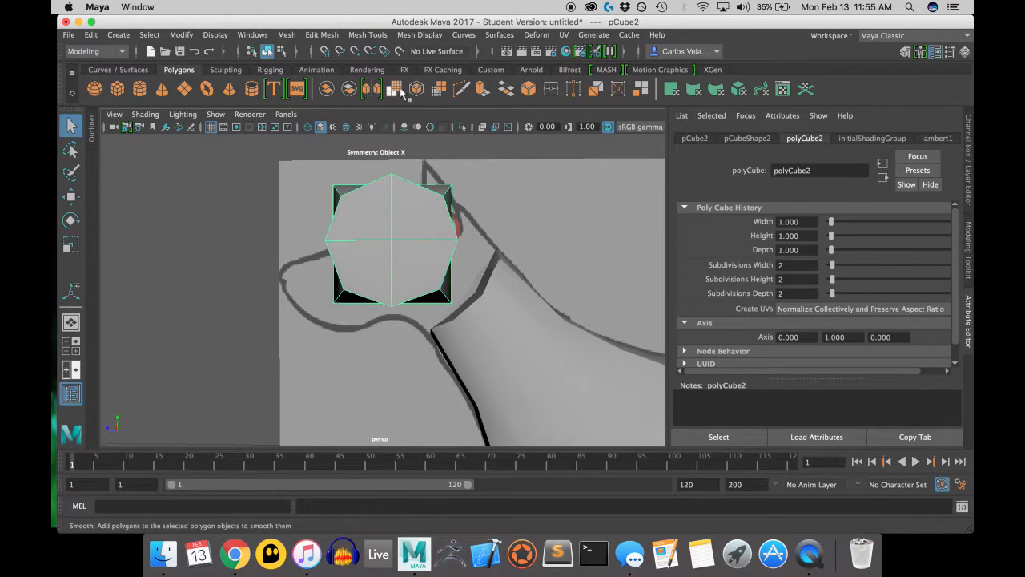
Apply Mesh > Smooth to the head cube so it becomes a rounded ball, checked from a tumbled view.
click(372, 90)
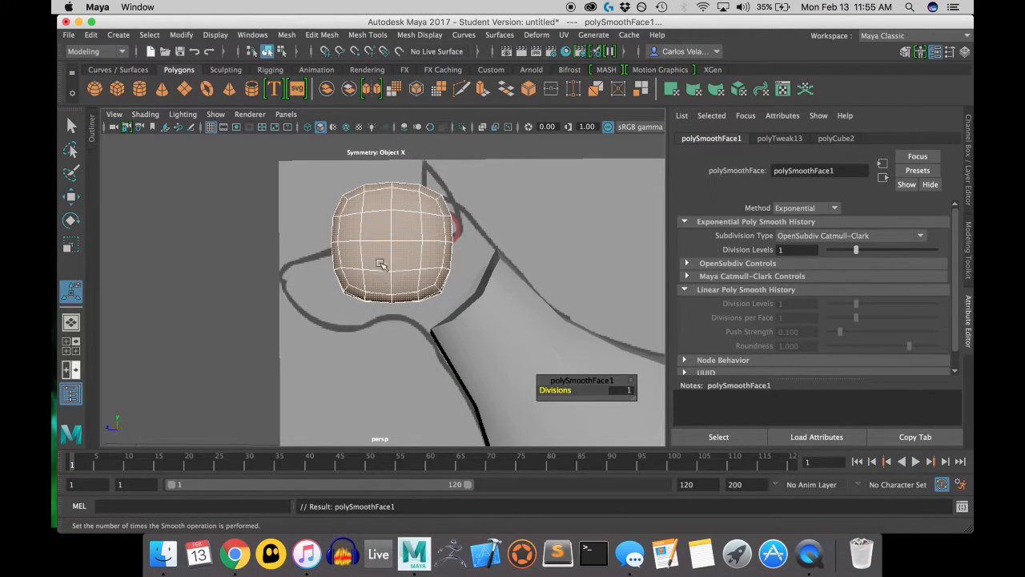
drag(381, 265, 330, 335)
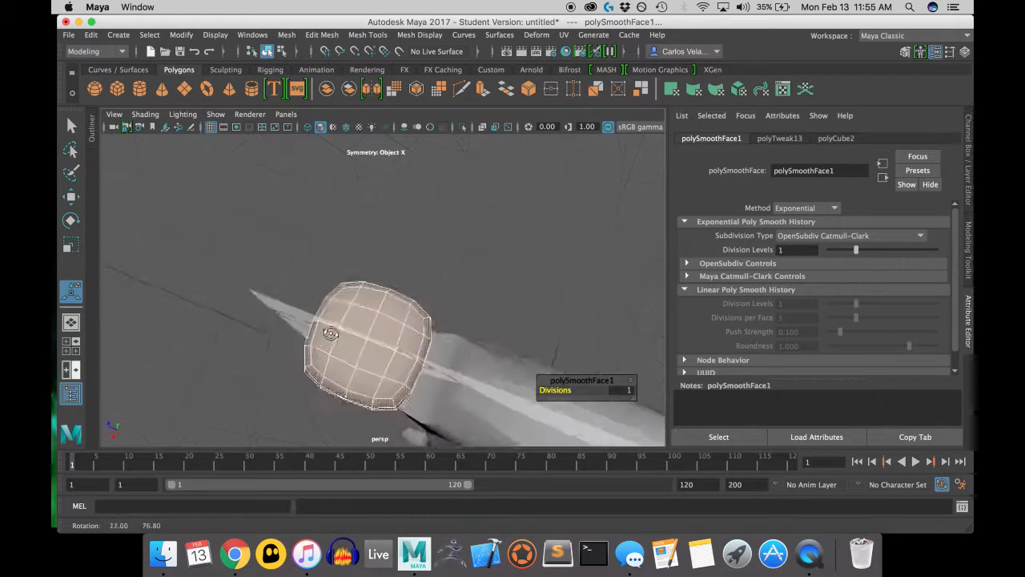
drag(376, 320, 377, 256)
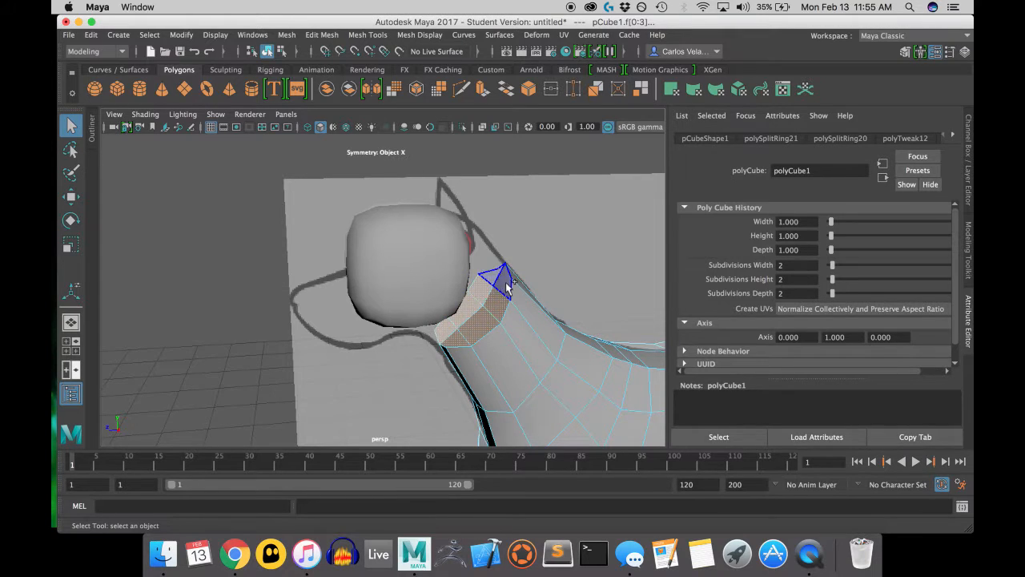
Delete the head faces facing the neck to leave an opening, then return to Object Mode with the head selected.
drag(504, 280, 446, 291)
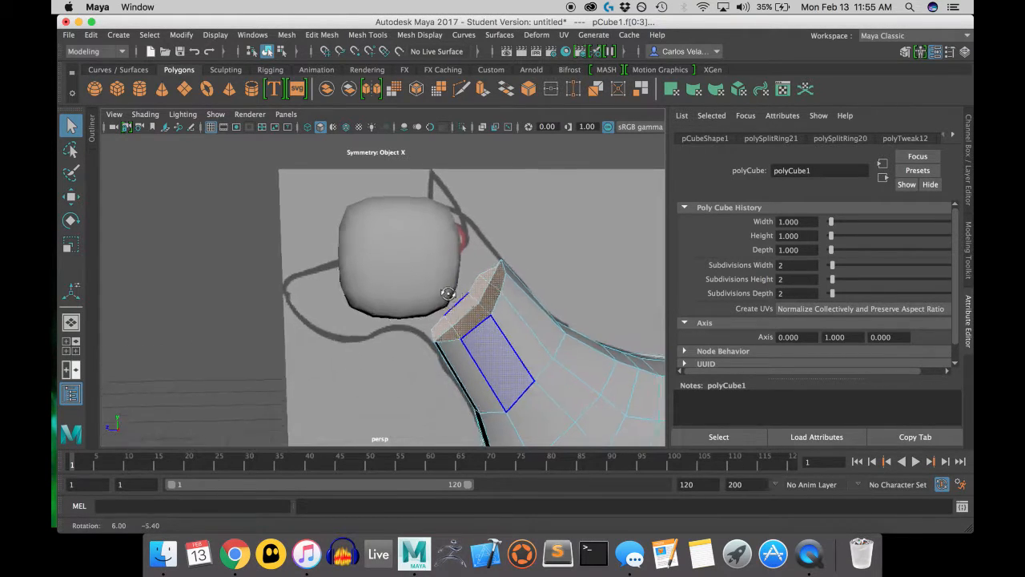
drag(448, 291, 320, 253)
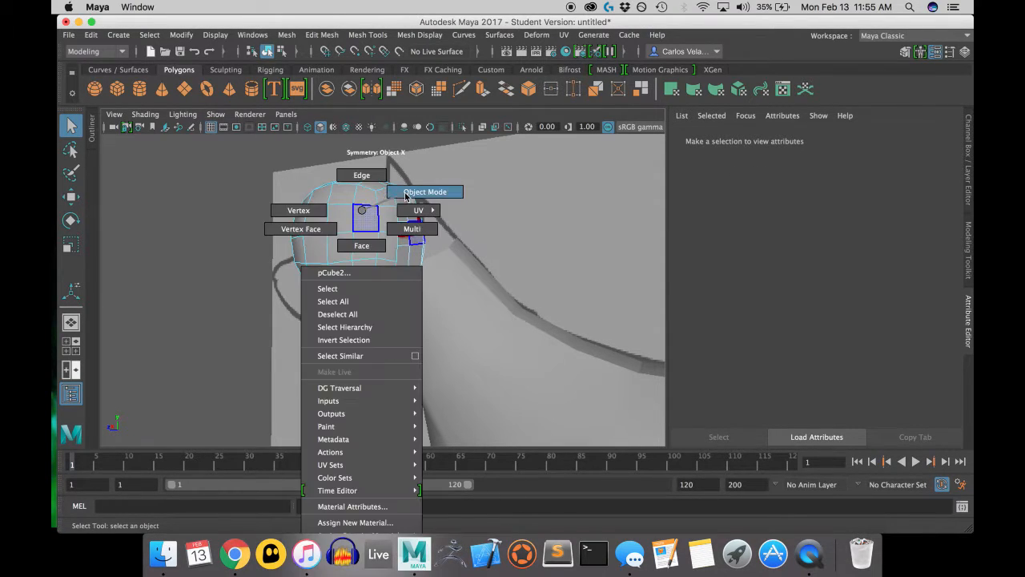
click(425, 192)
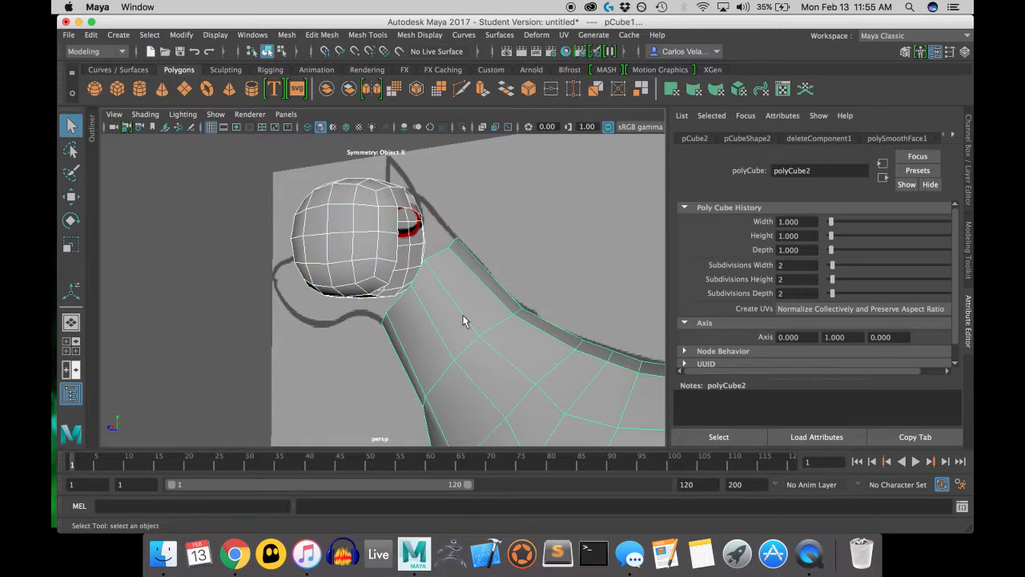
click(368, 35)
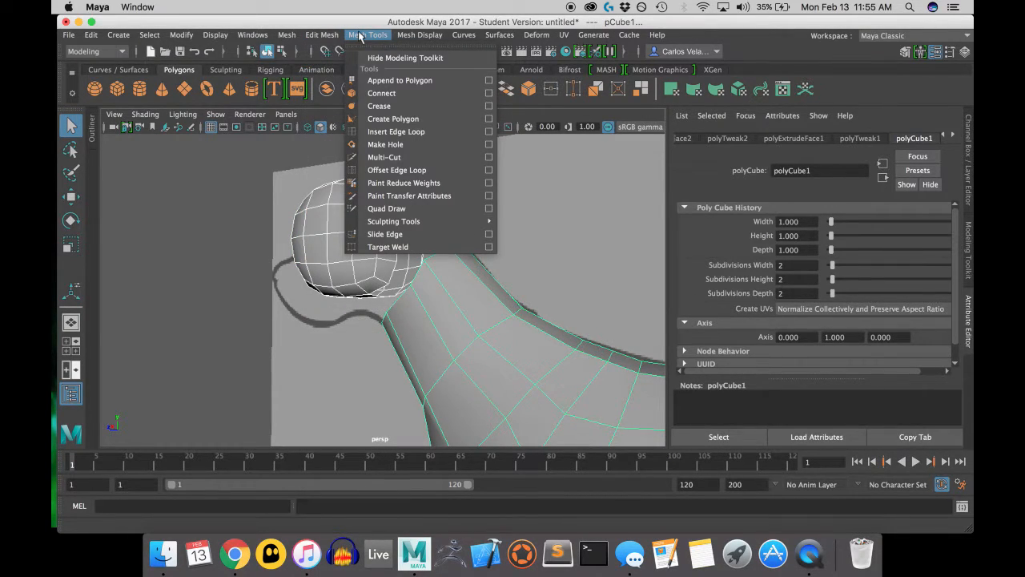
Combine the head and body into a single mesh via Mesh > Combine.
click(285, 35)
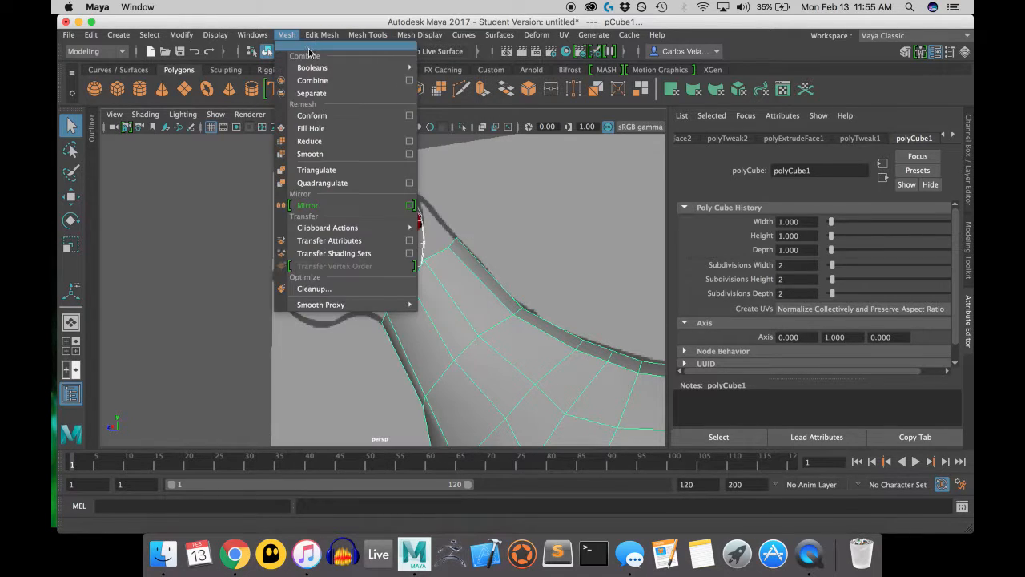
click(312, 80)
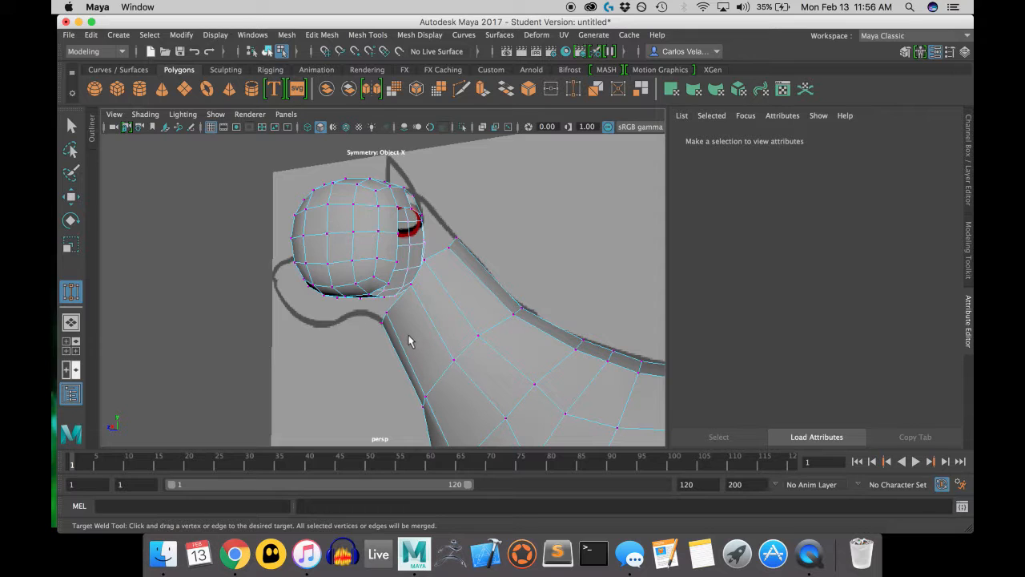
Target-weld the head's border vertices onto the matching neck vertices, closing the seam.
drag(408, 340, 500, 281)
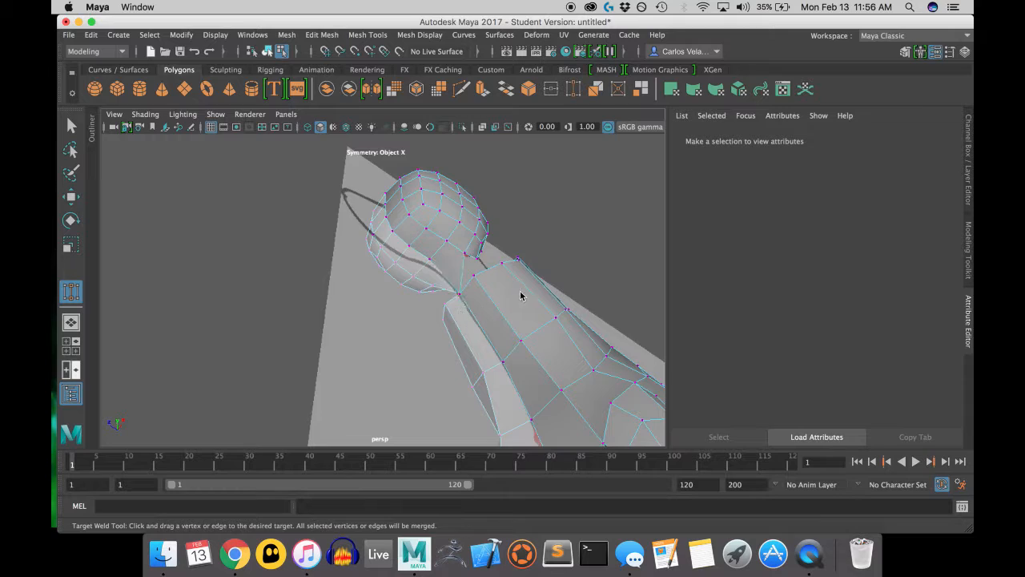
drag(520, 296, 440, 307)
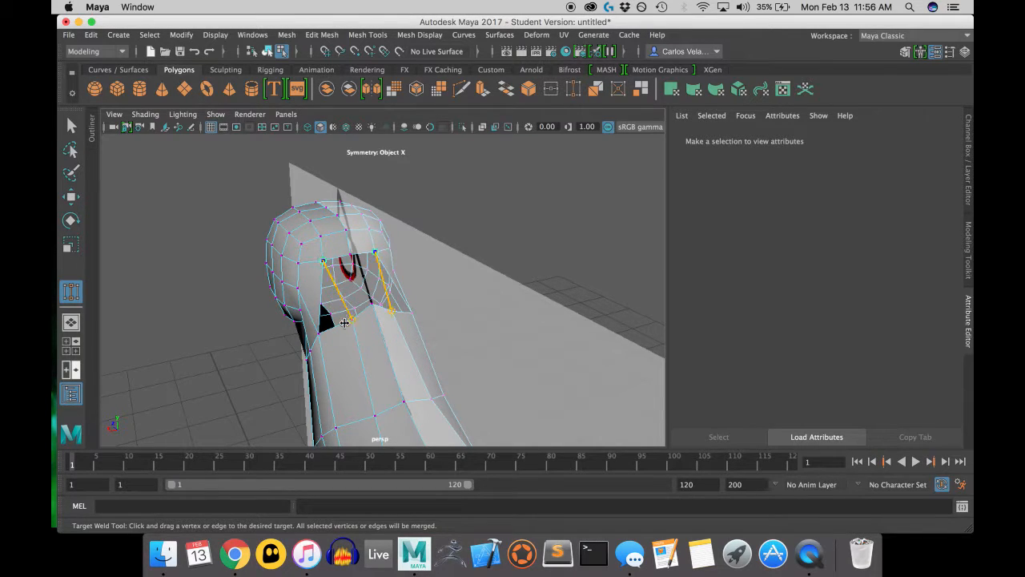
drag(344, 323, 353, 257)
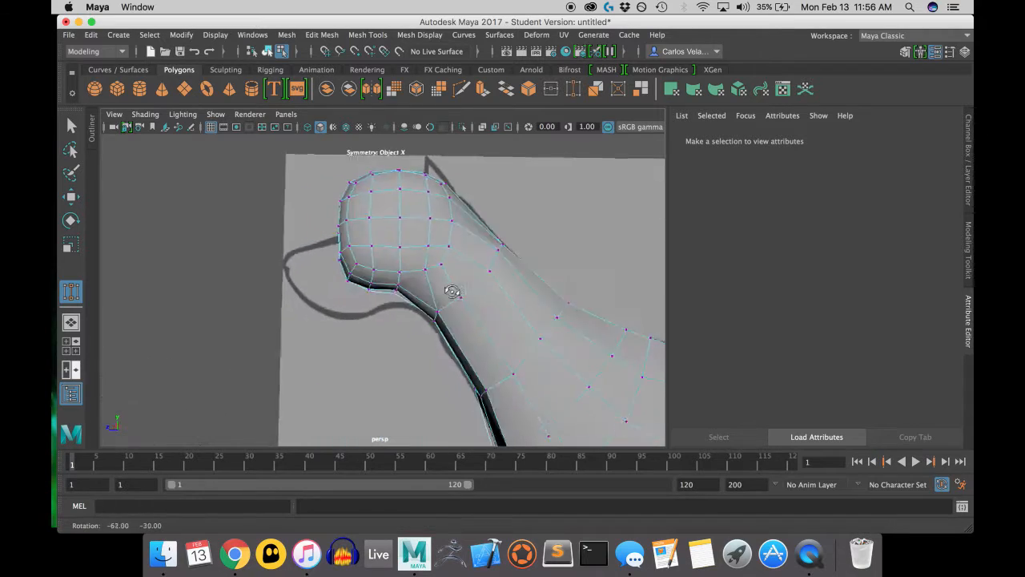
drag(452, 291, 260, 309)
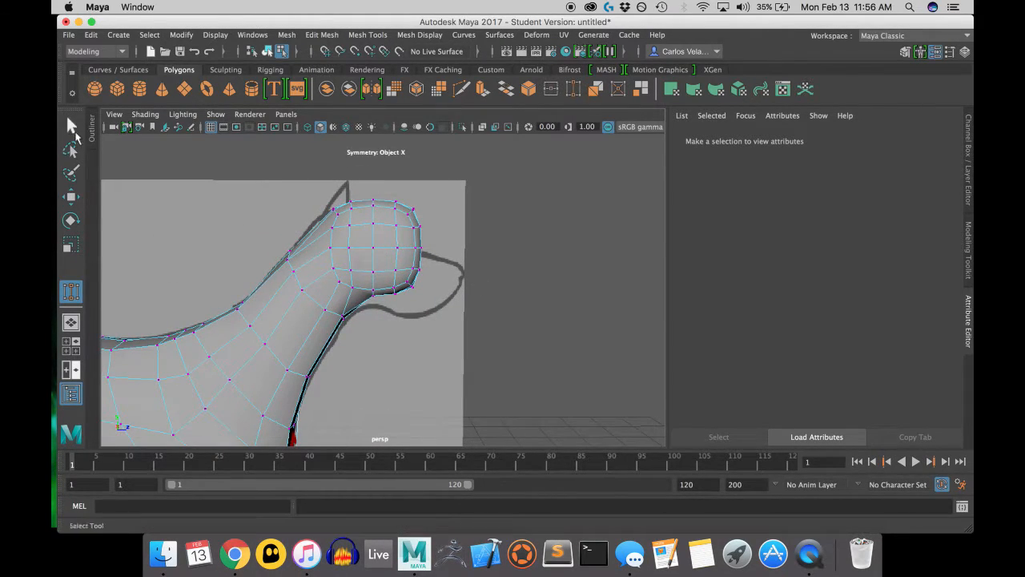
With the Move tool, marquee head vertices and shift them to fit the reference head outline.
click(70, 197)
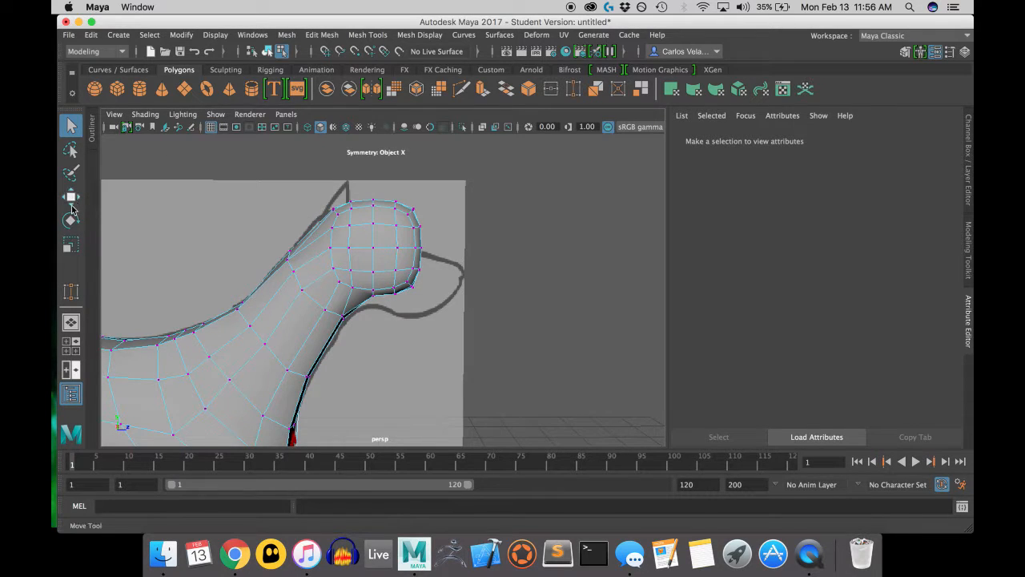
drag(320, 177, 481, 298)
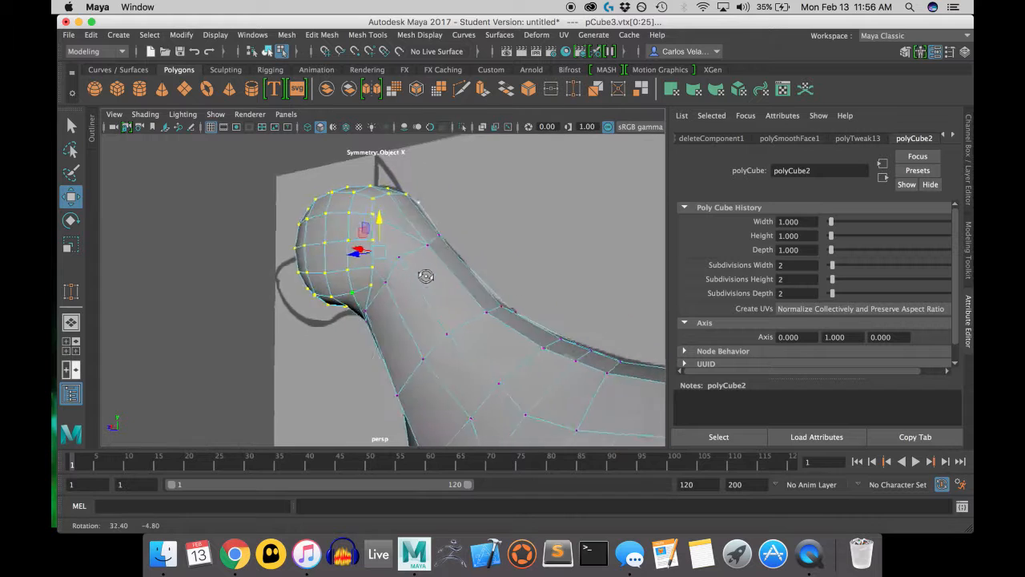
drag(425, 276, 166, 292)
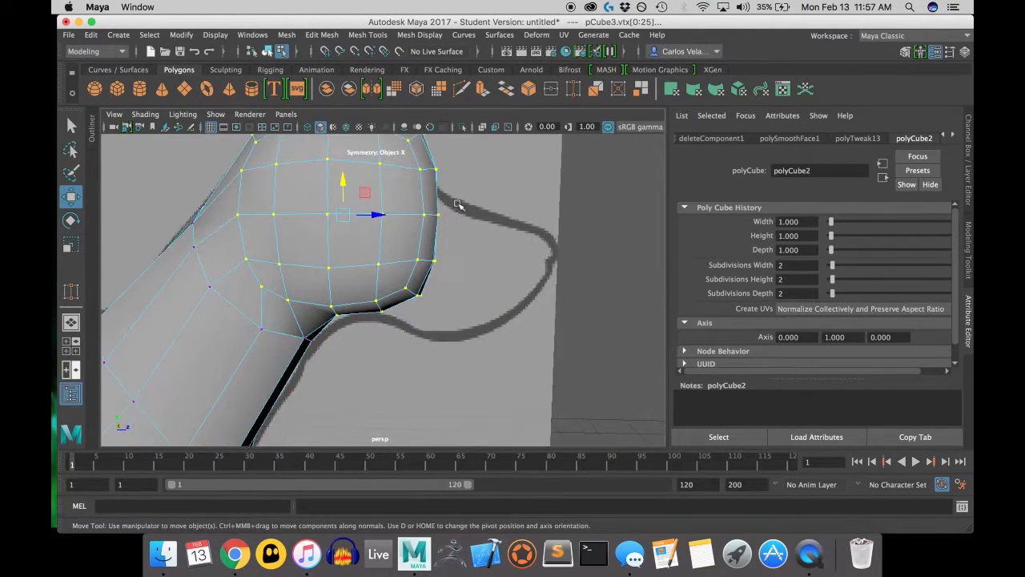
click(144, 115)
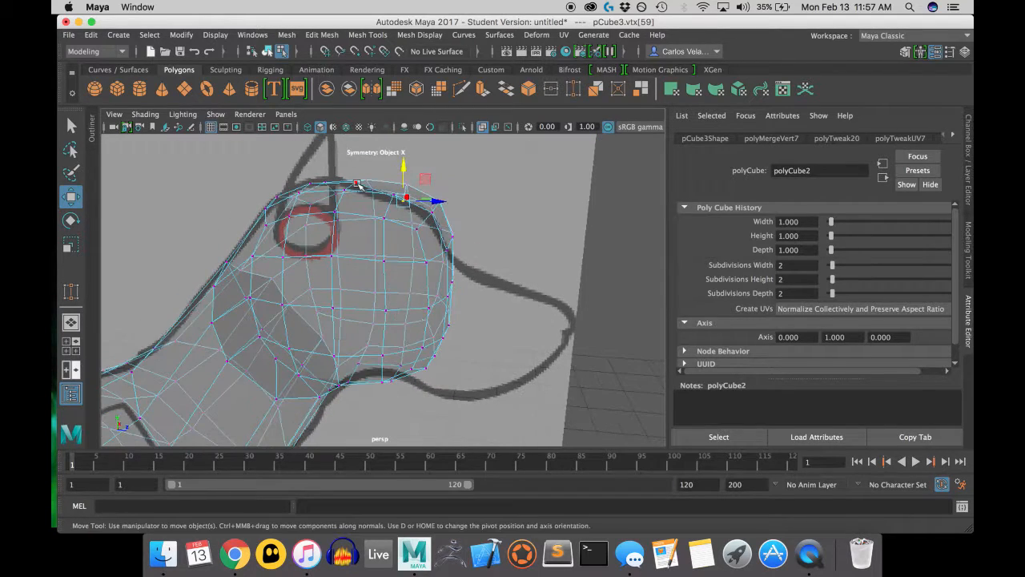
Drag muzzle, snout-underside and jaw vertices onto the reference outline.
drag(407, 199, 423, 195)
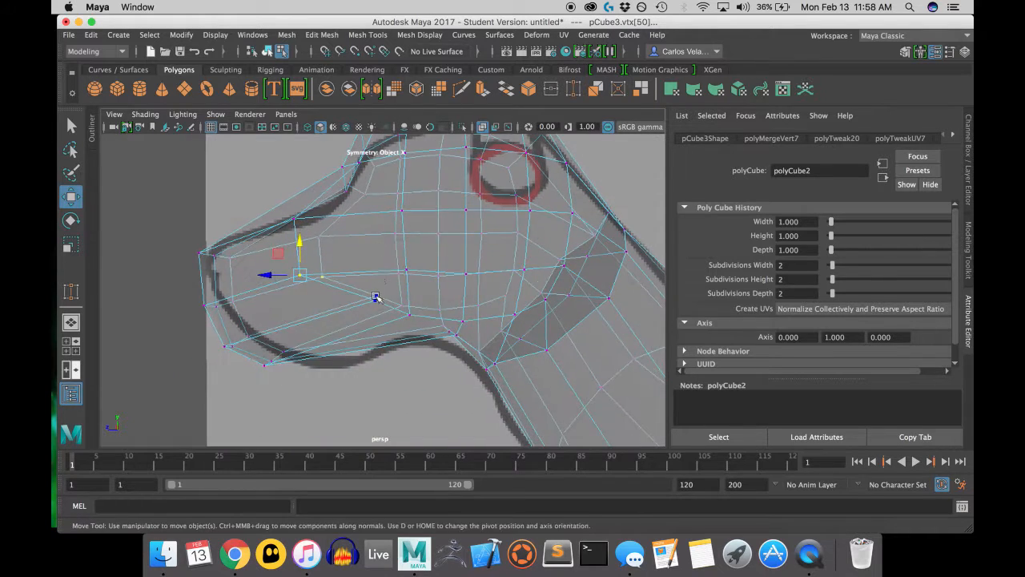
drag(377, 296, 424, 296)
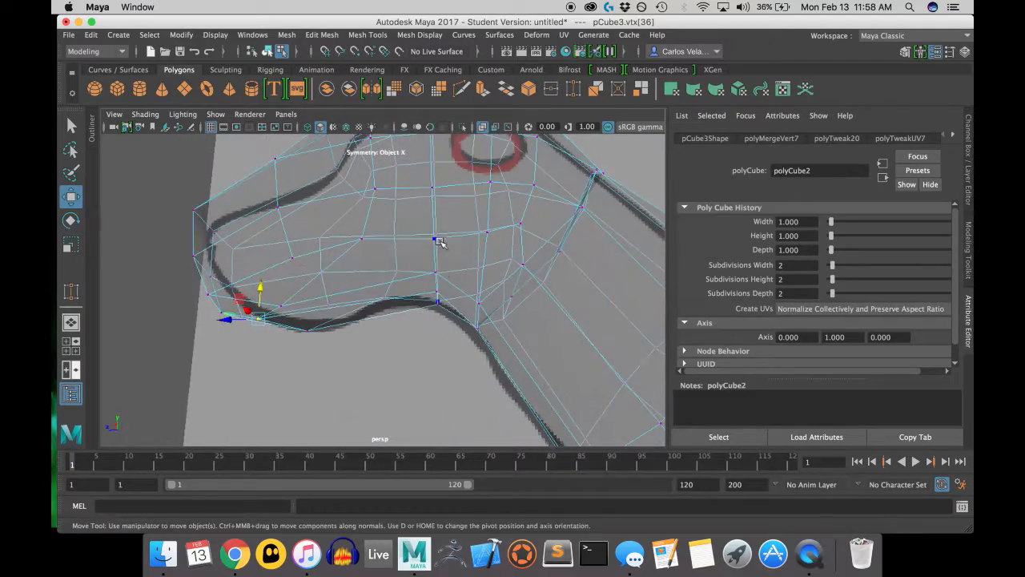
drag(440, 241, 480, 232)
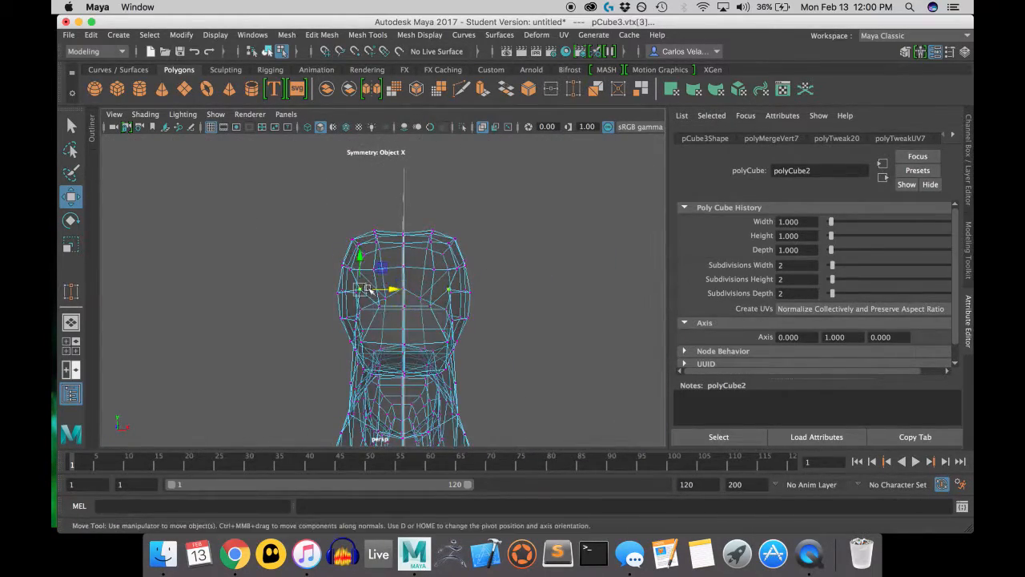
From a side-on view, pull the remaining head vertices onto the sketched outline.
drag(400, 305, 409, 265)
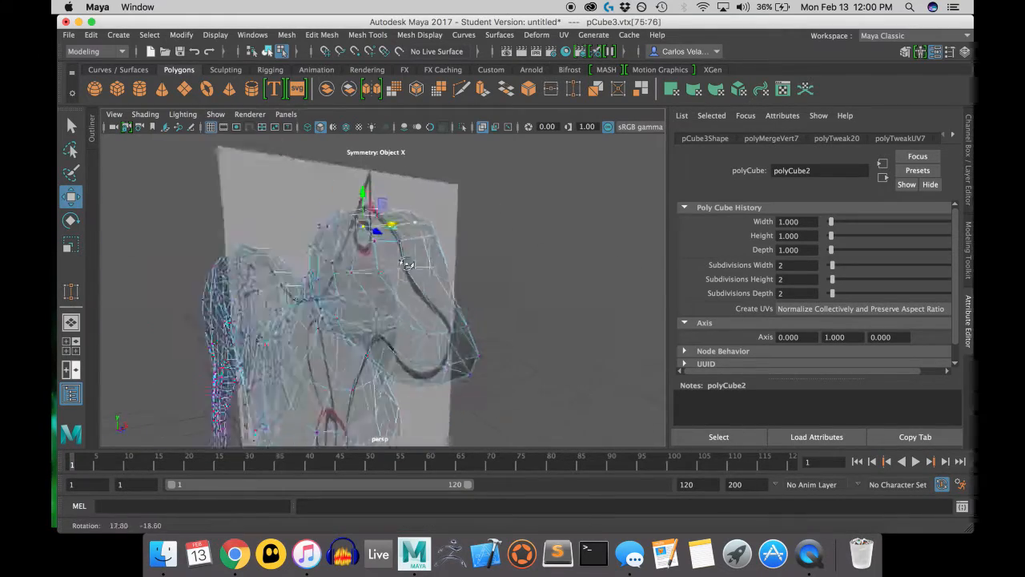
drag(401, 280, 445, 300)
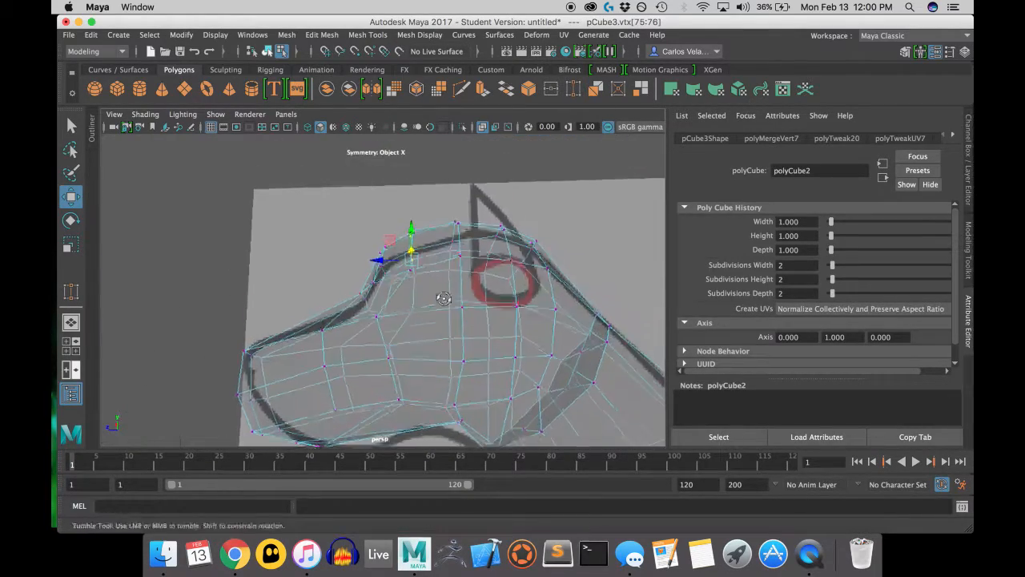
drag(446, 301, 360, 326)
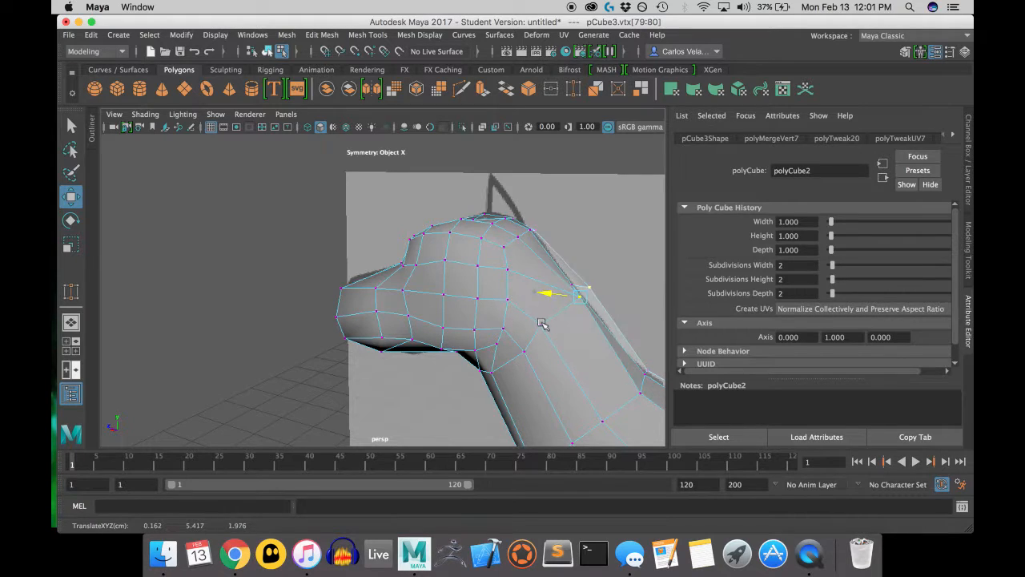
drag(560, 297, 564, 301)
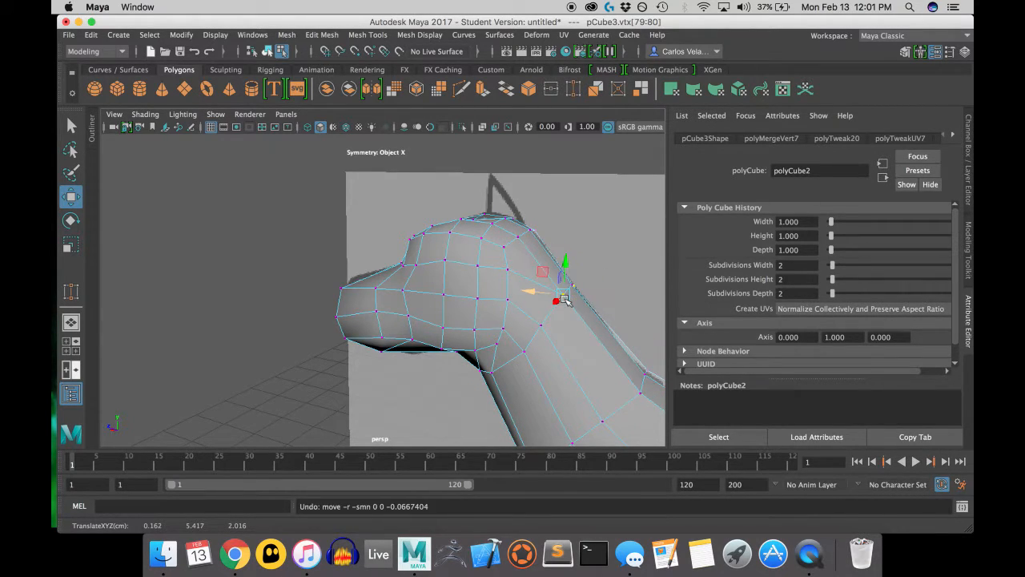
click(308, 128)
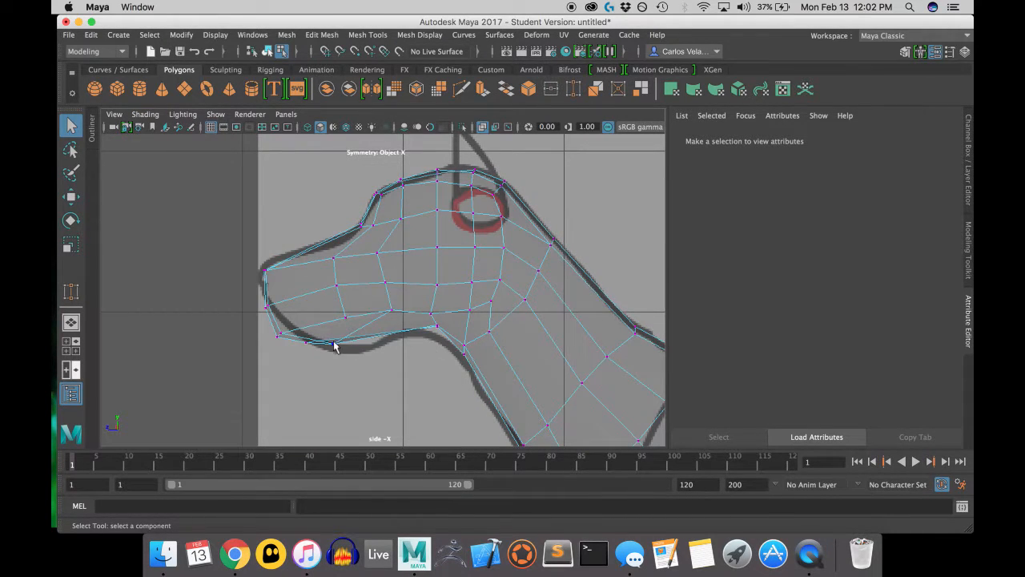
In the side view, move a neck-outline vertex onto the reference profile.
click(310, 345)
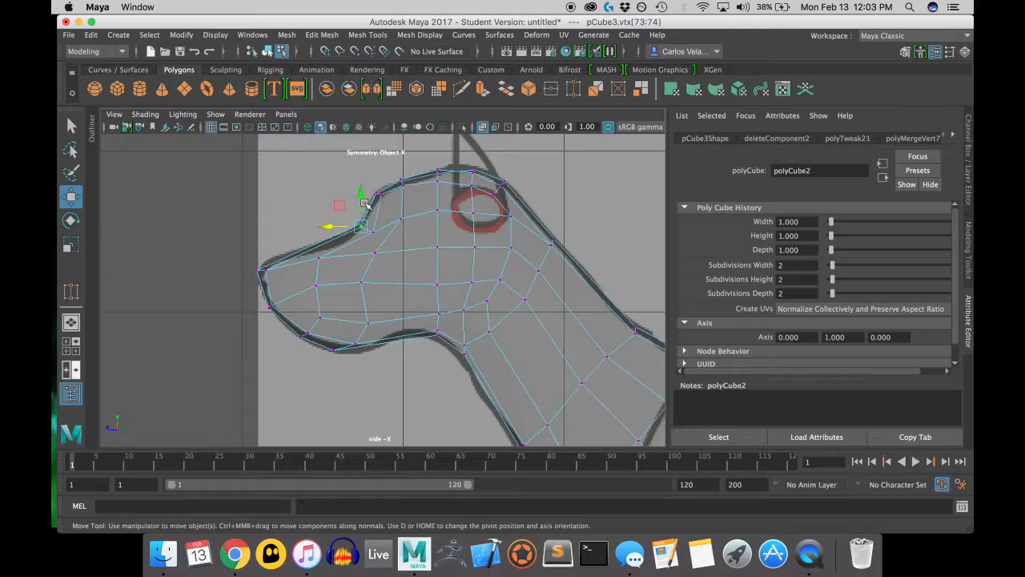
Nudge the head-top vertices near the ear's reference ring onto the outline.
drag(361, 200, 256, 265)
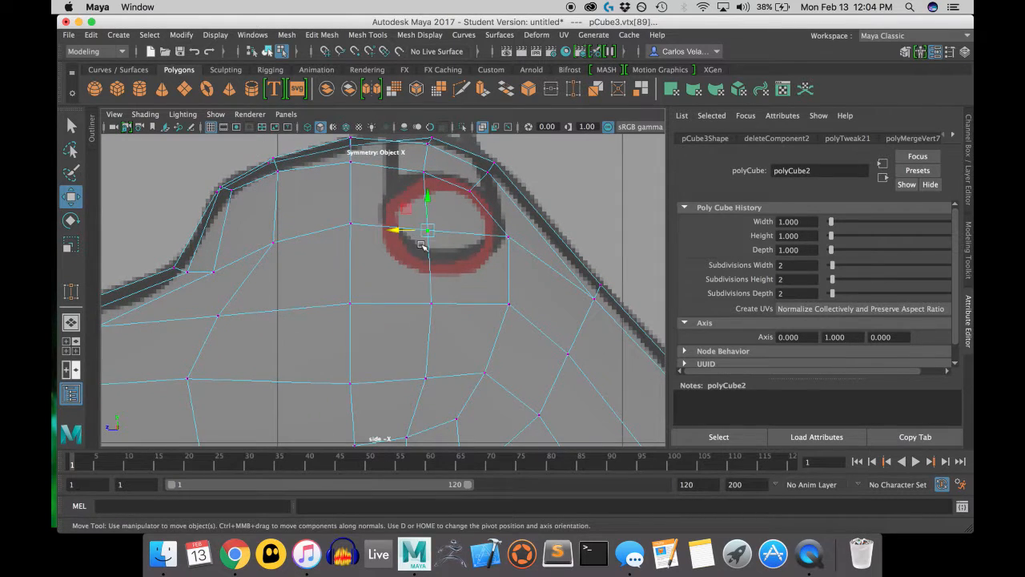
drag(429, 232, 424, 160)
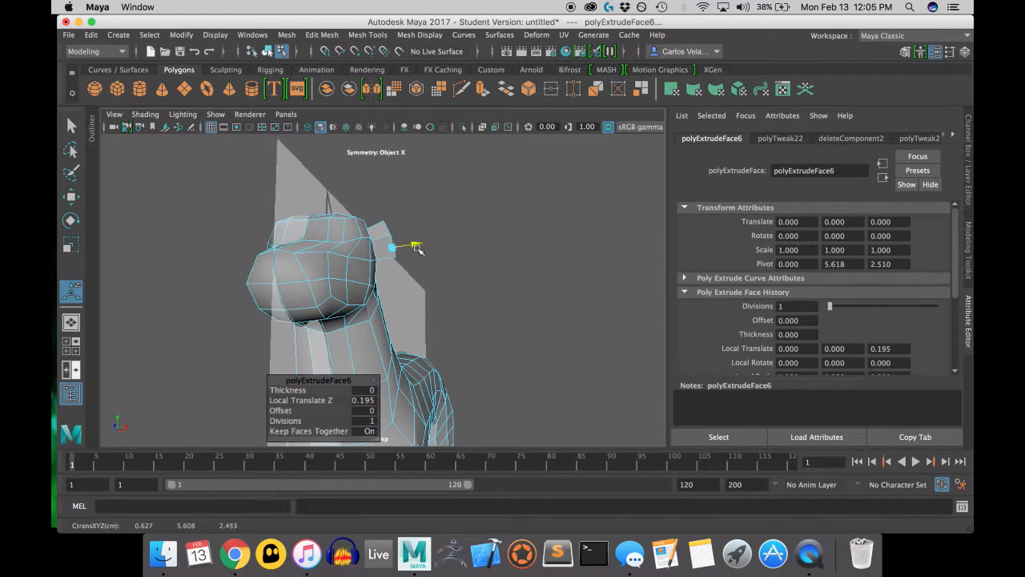
Rotate and move the extruded ear vertices so the ear rises into an upright point.
click(70, 221)
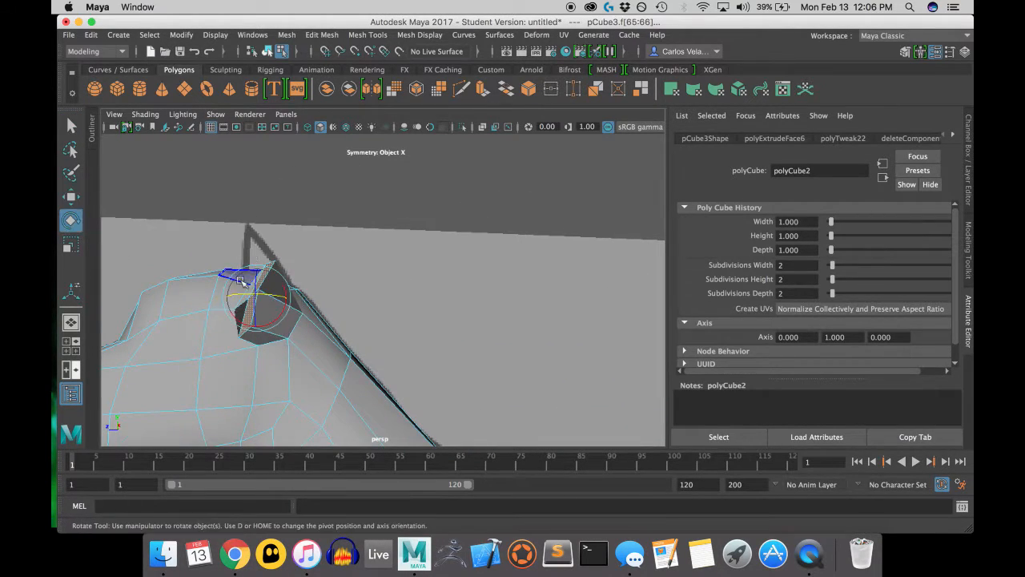
click(71, 195)
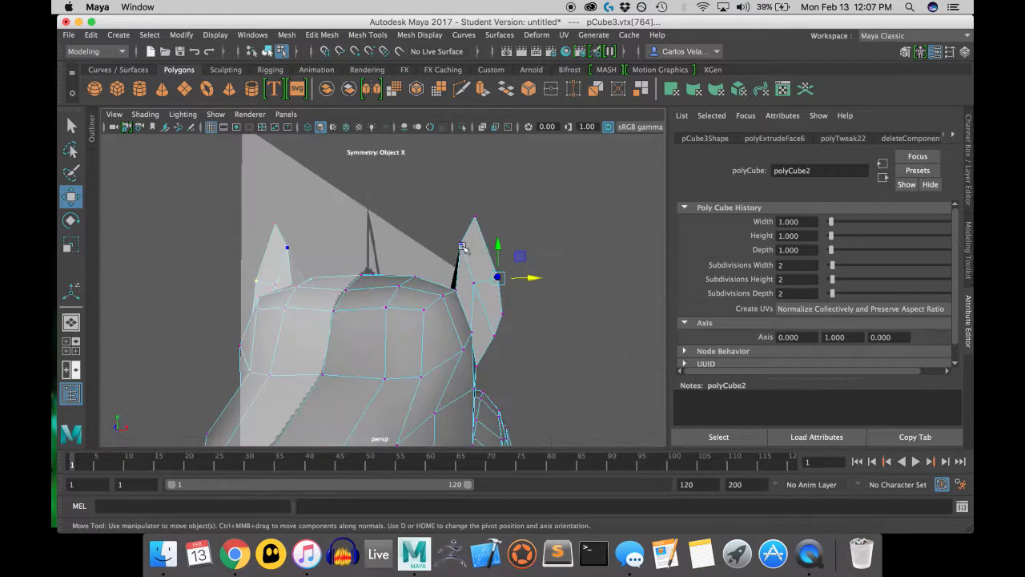
drag(500, 277, 461, 243)
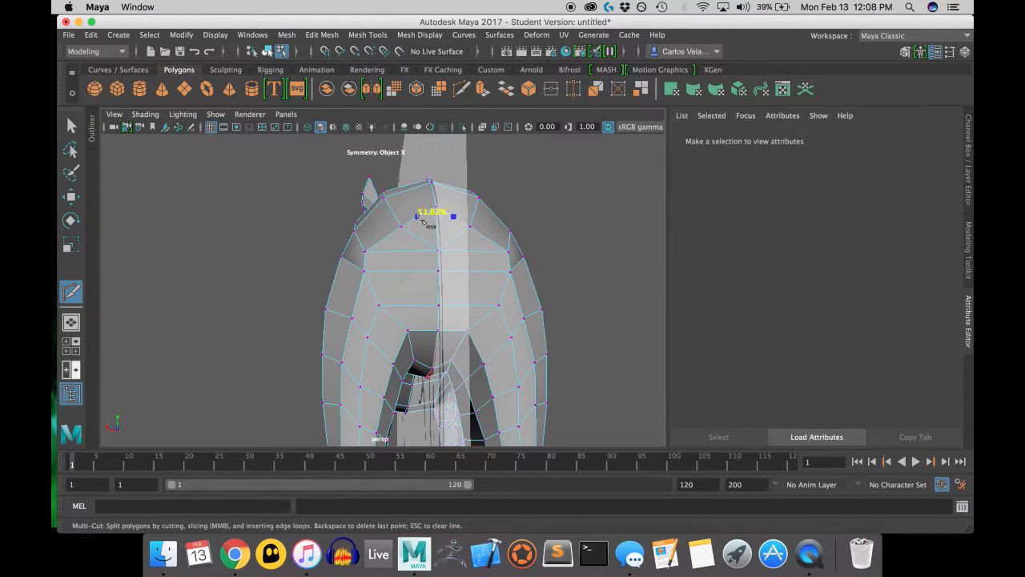
Cut a new edge across the dog's body with Multi-Cut, then return to Object mode.
click(432, 250)
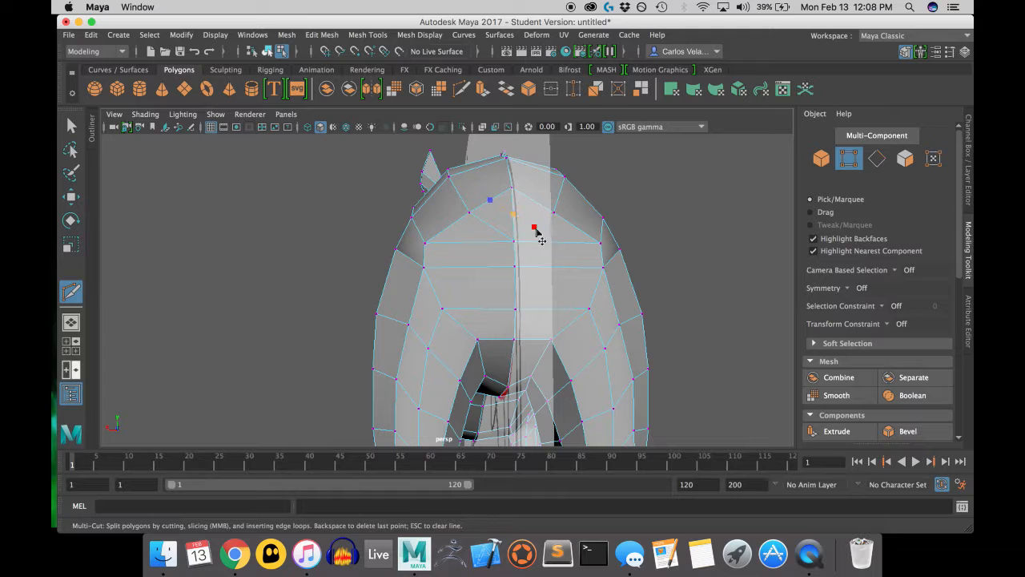
click(560, 232)
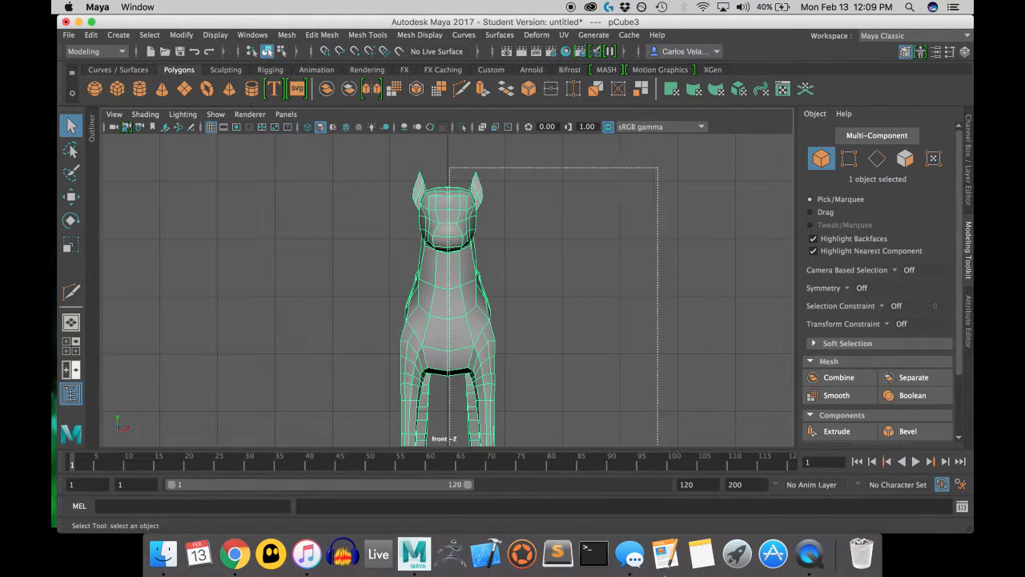
right_click(471, 225)
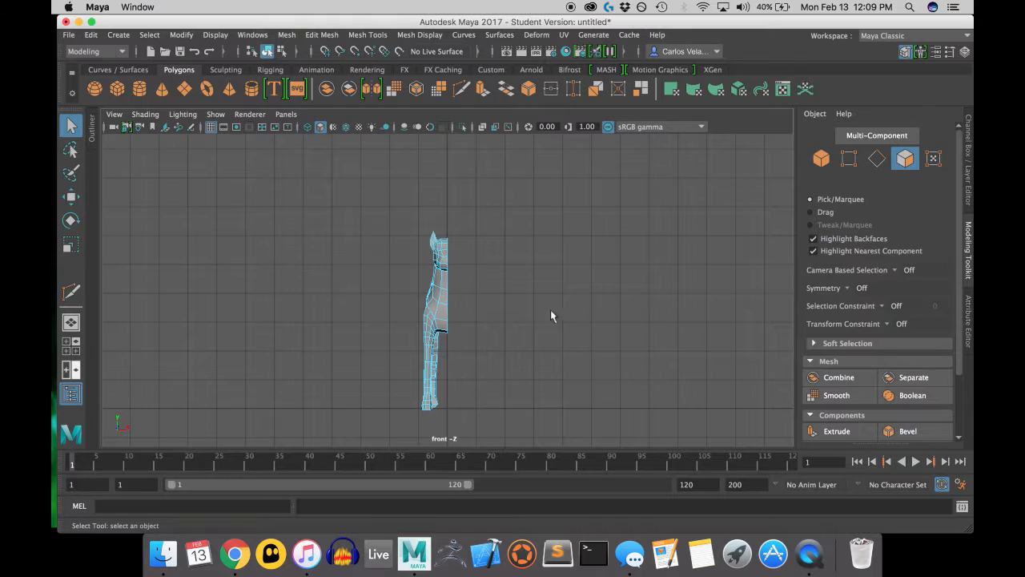
Mirror the whole dog mesh across the X axis with merged border, then switch to Face mode.
right_click(433, 313)
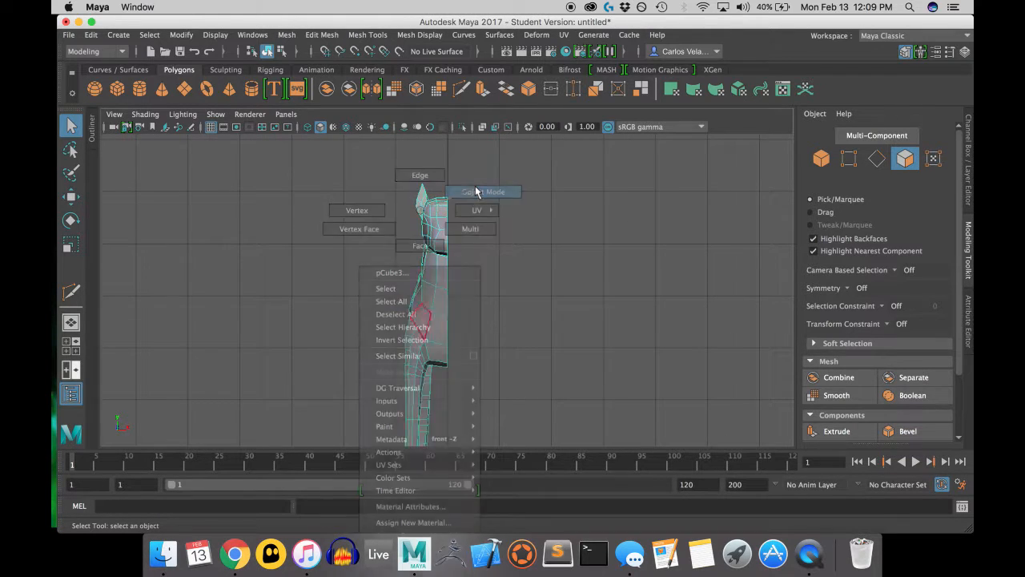
click(285, 35)
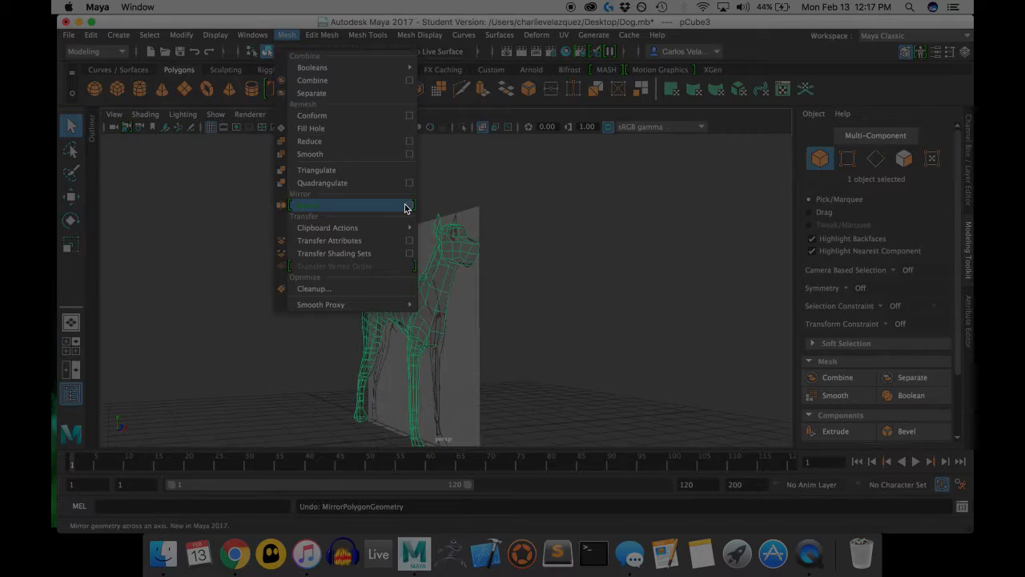
click(410, 205)
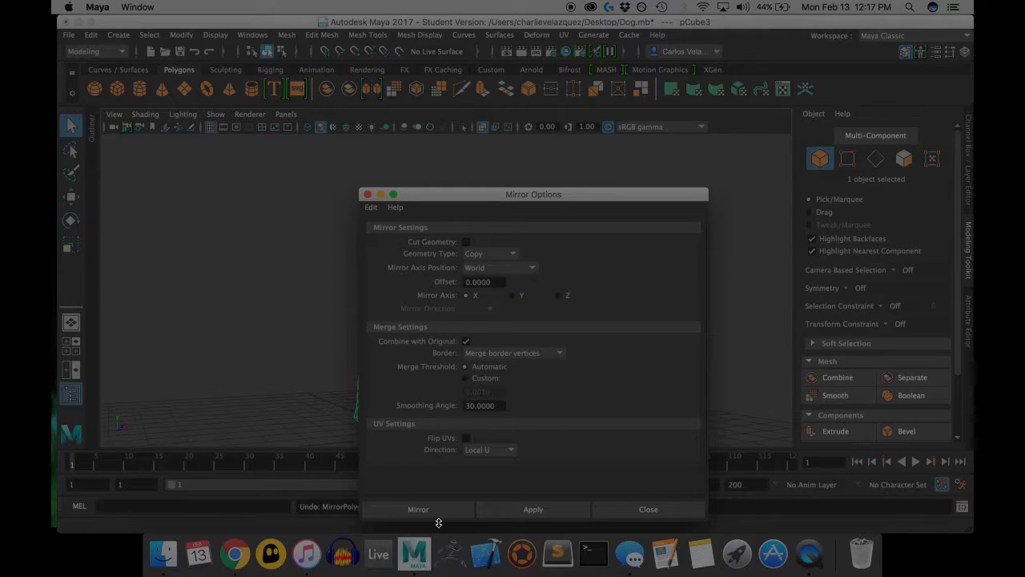
click(418, 510)
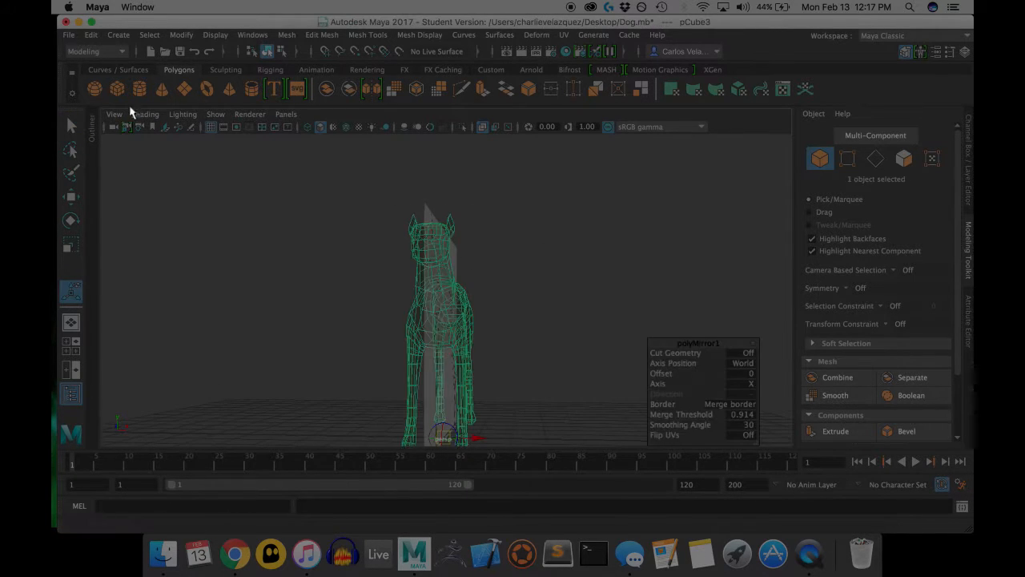
right_click(473, 240)
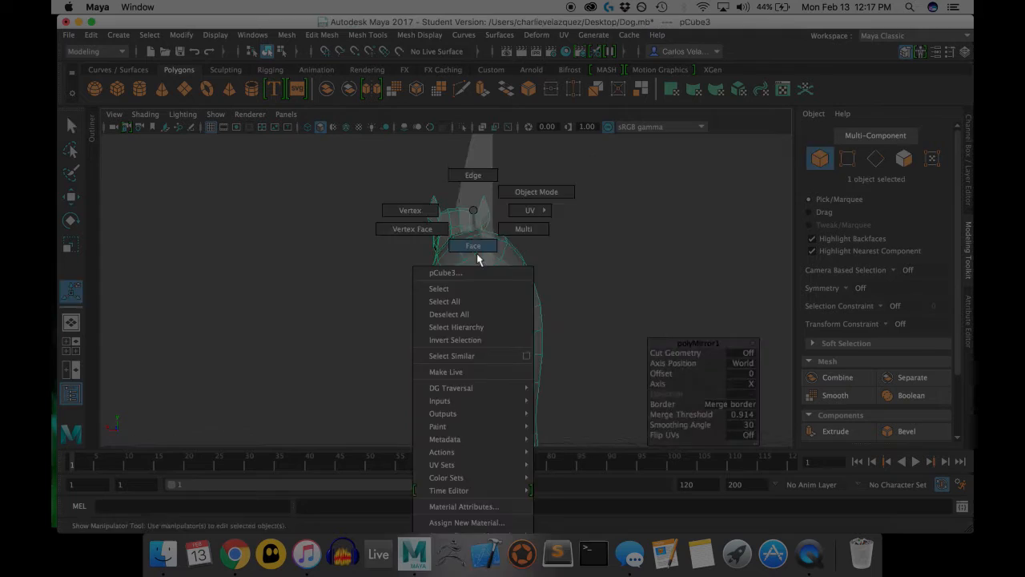
click(473, 245)
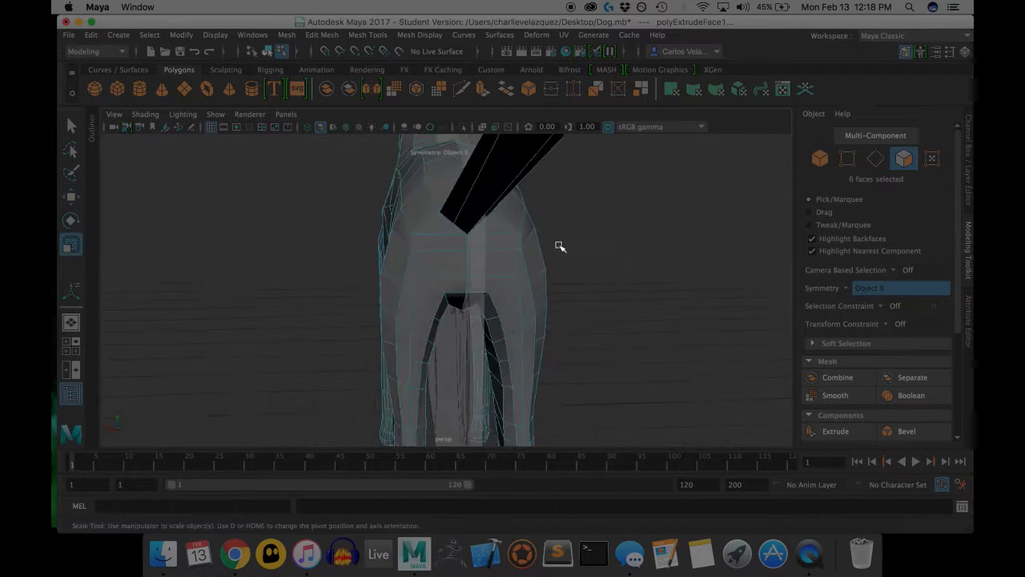
Extrude the rear faces into a long thin tail and move its base vertices into position.
drag(560, 247, 368, 256)
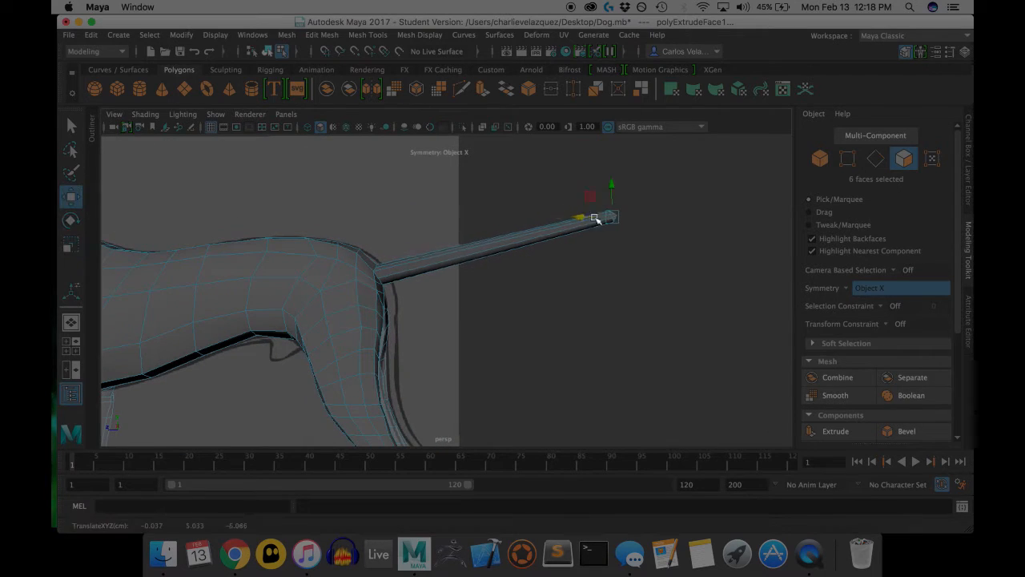
click(367, 35)
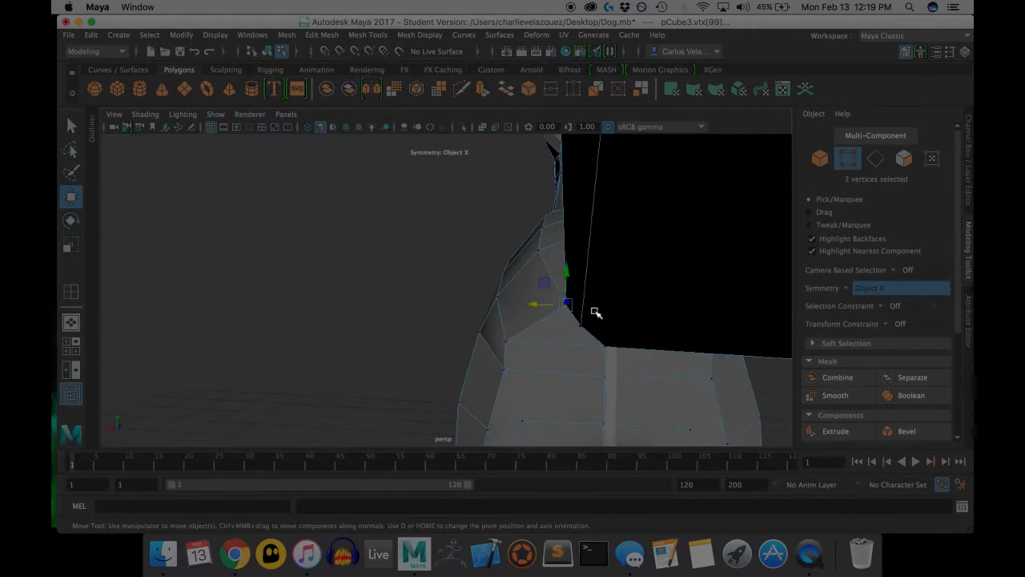
drag(596, 312, 583, 295)
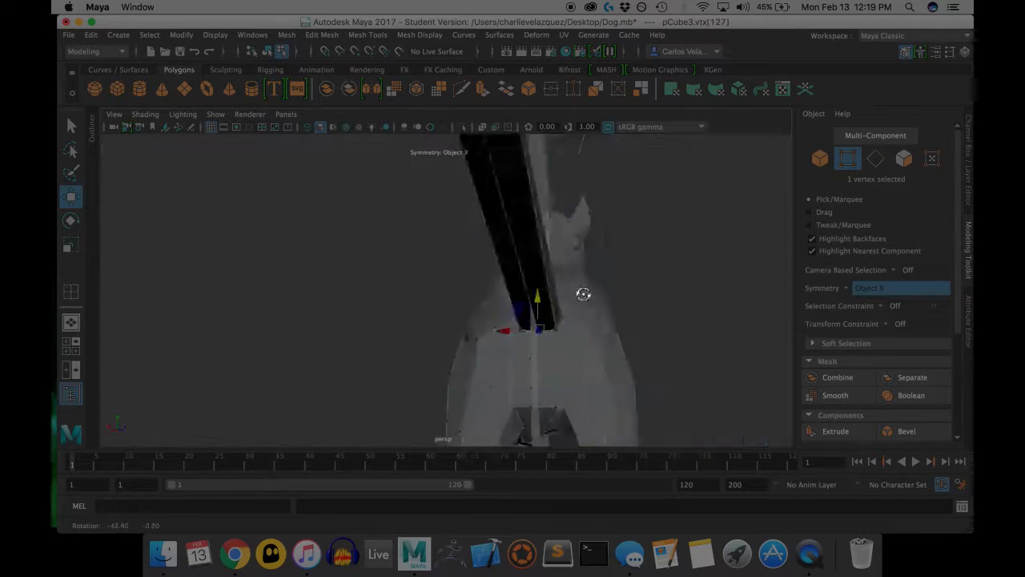
click(370, 35)
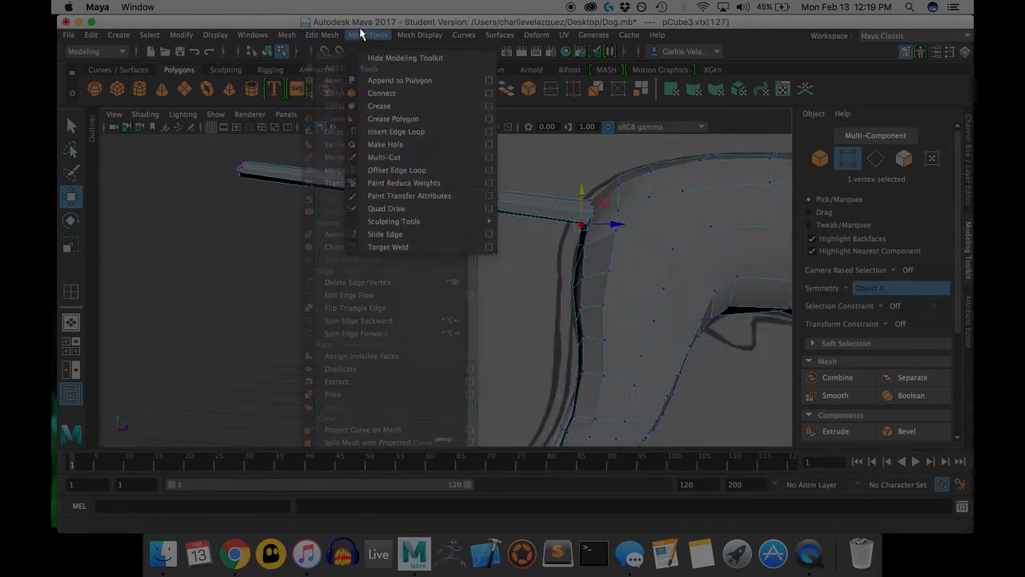